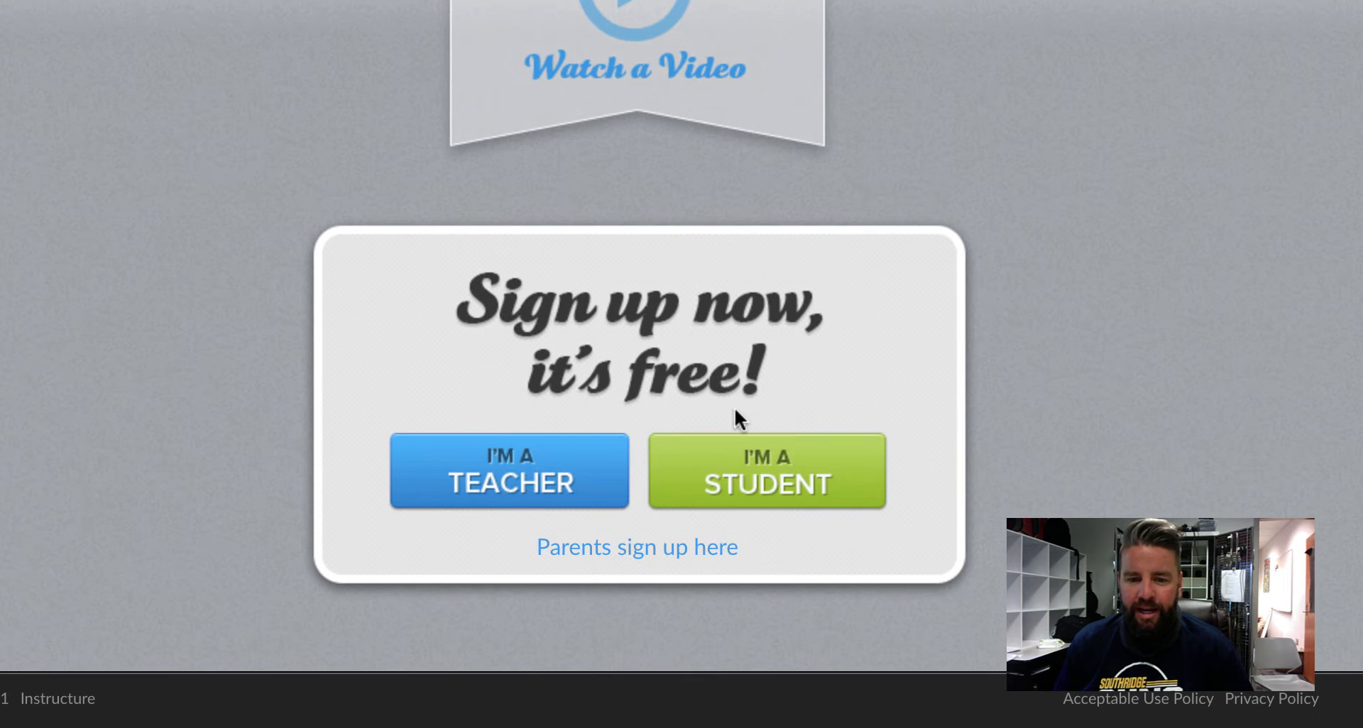
Step: Choose 'I'm a Student' to bring up the student registration form
{"action": "left_click", "coordinate": [766, 471]}
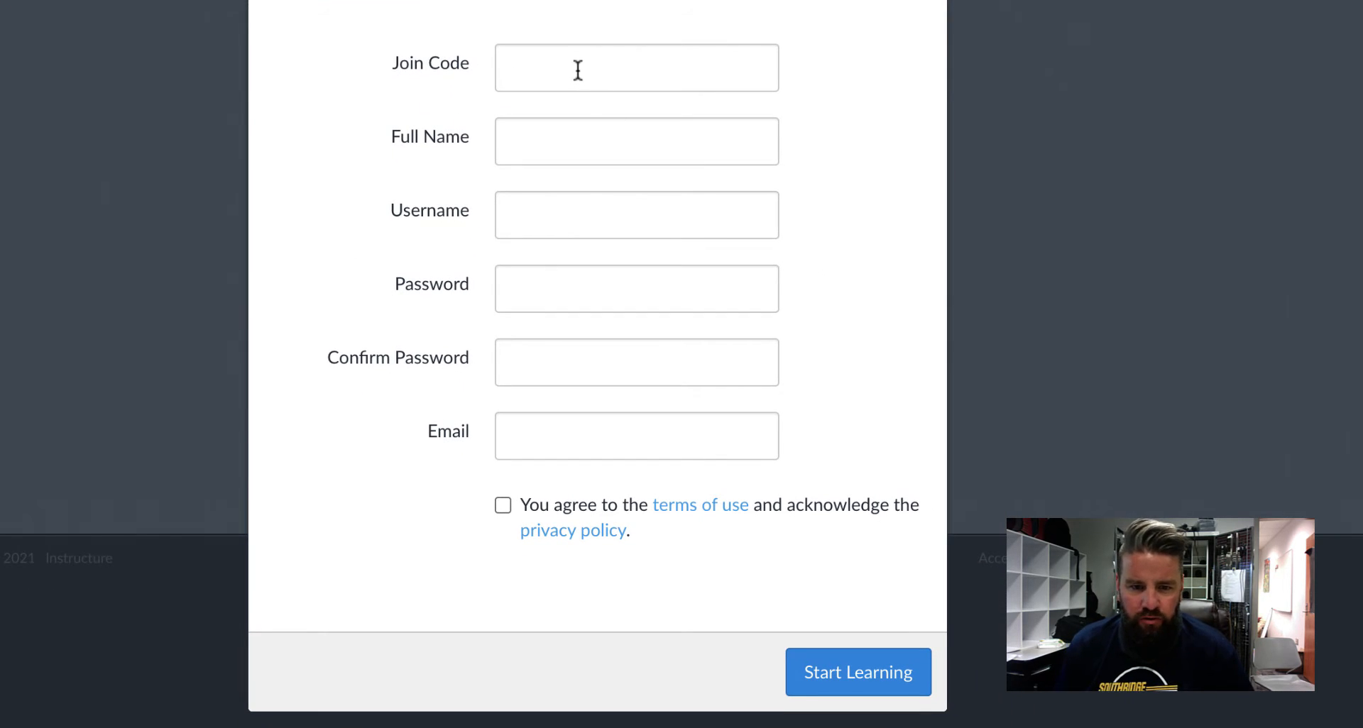
{"action": "left_click", "coordinate": [636, 68]}
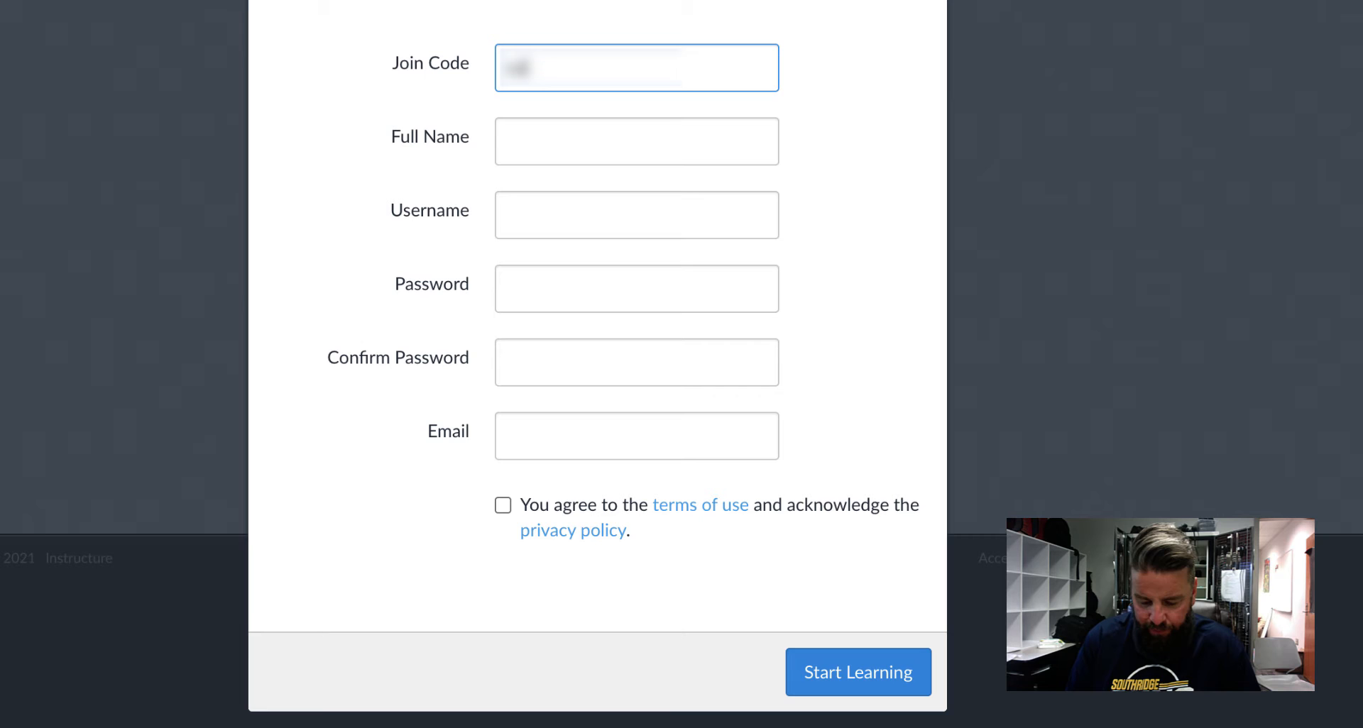
{"action": "left_click", "coordinate": [636, 141]}
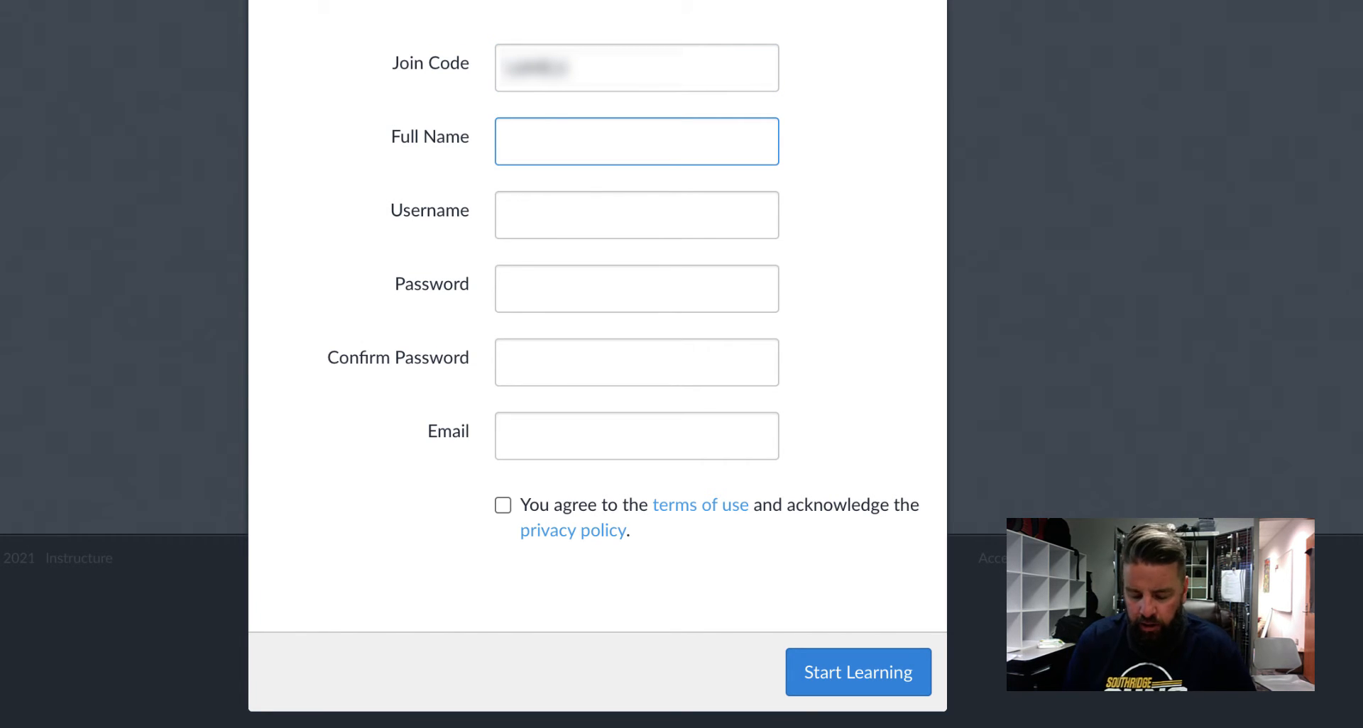
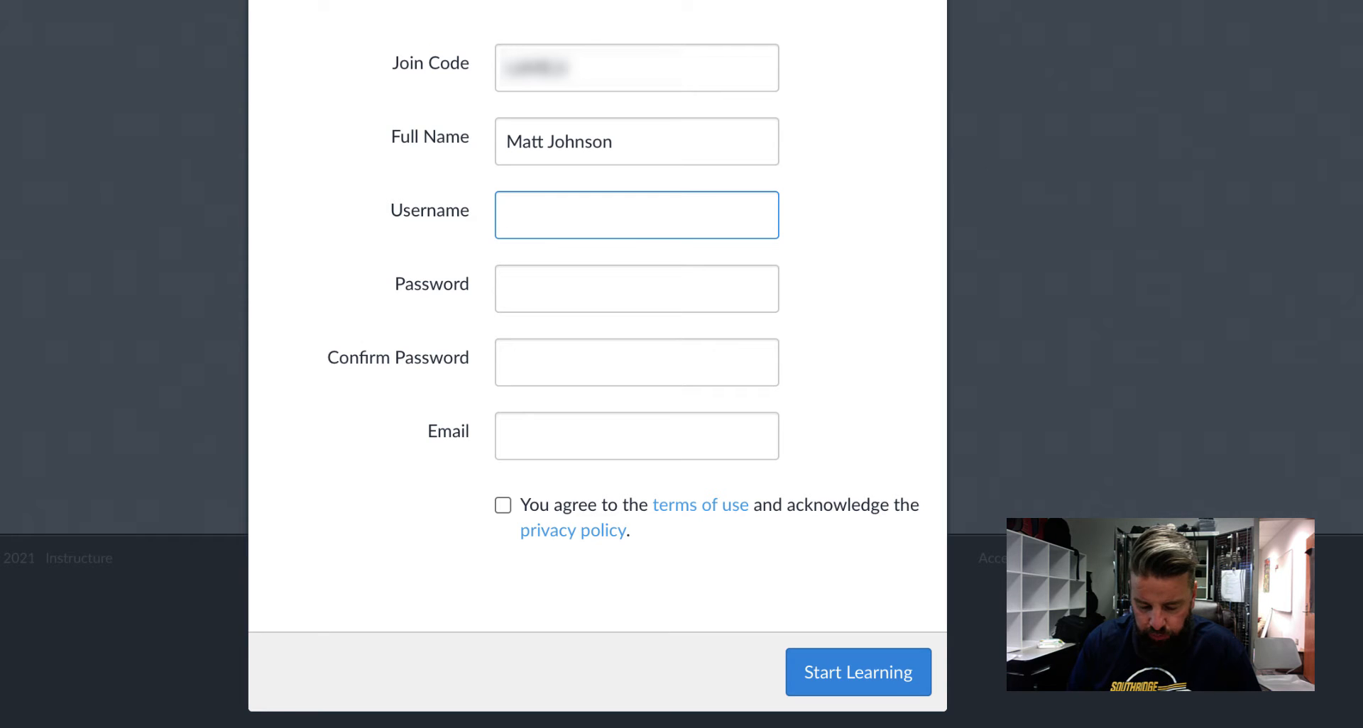
{"action": "type", "text": "SignInPractice"}
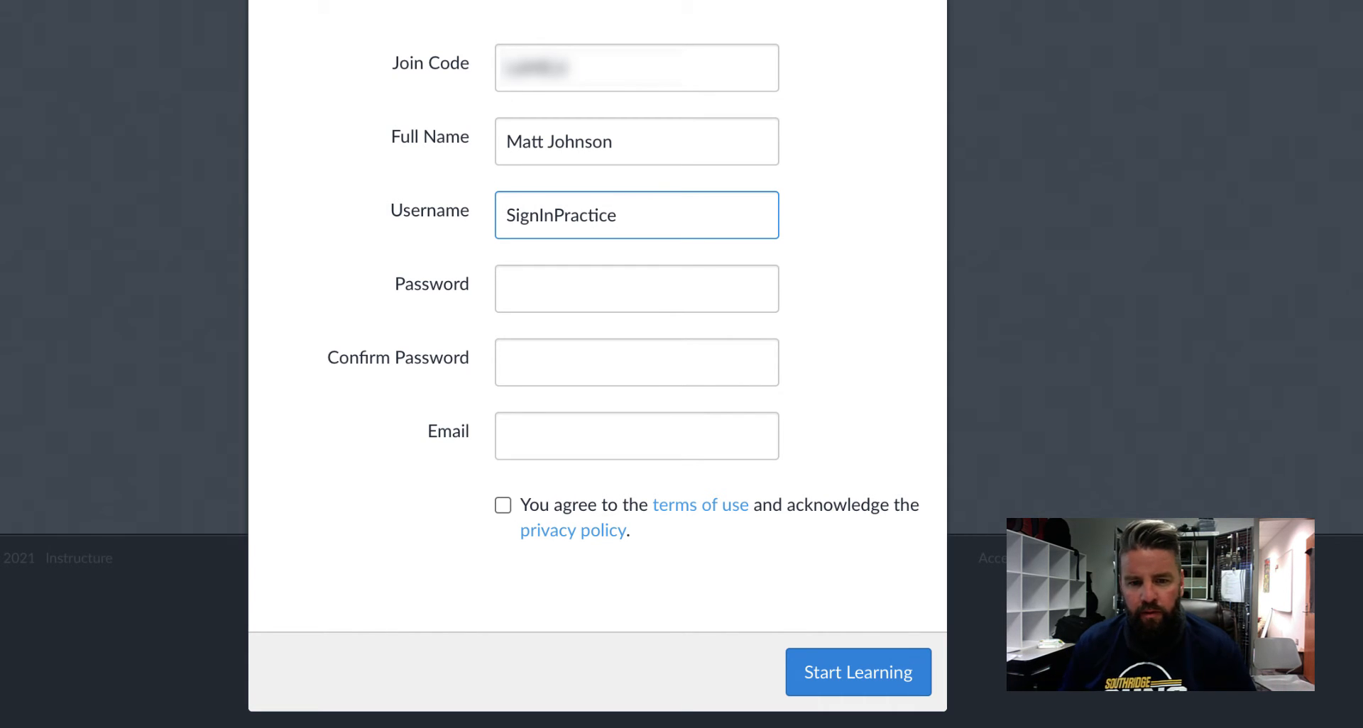
Step: Enter the account password and its matching confirmation
{"action": "left_click", "coordinate": [636, 288]}
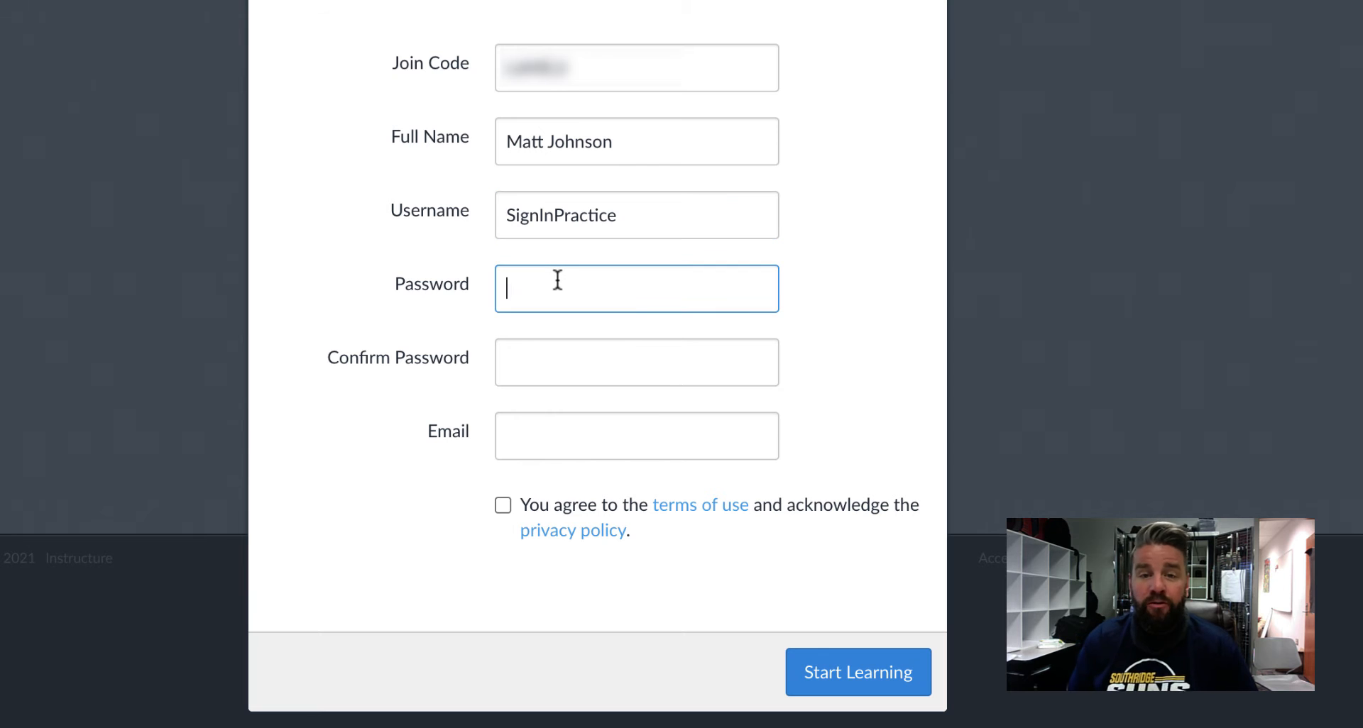
{"action": "type", "text": "password"}
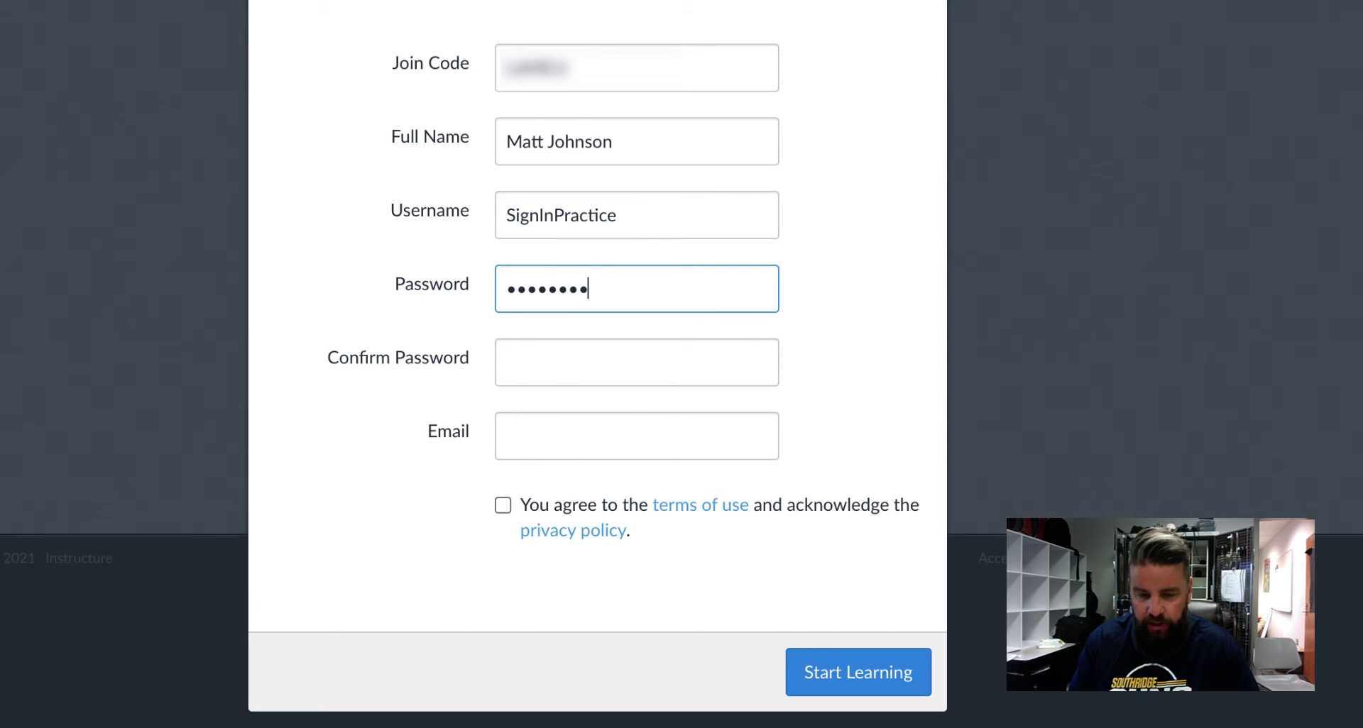
{"action": "type", "text": "••"}
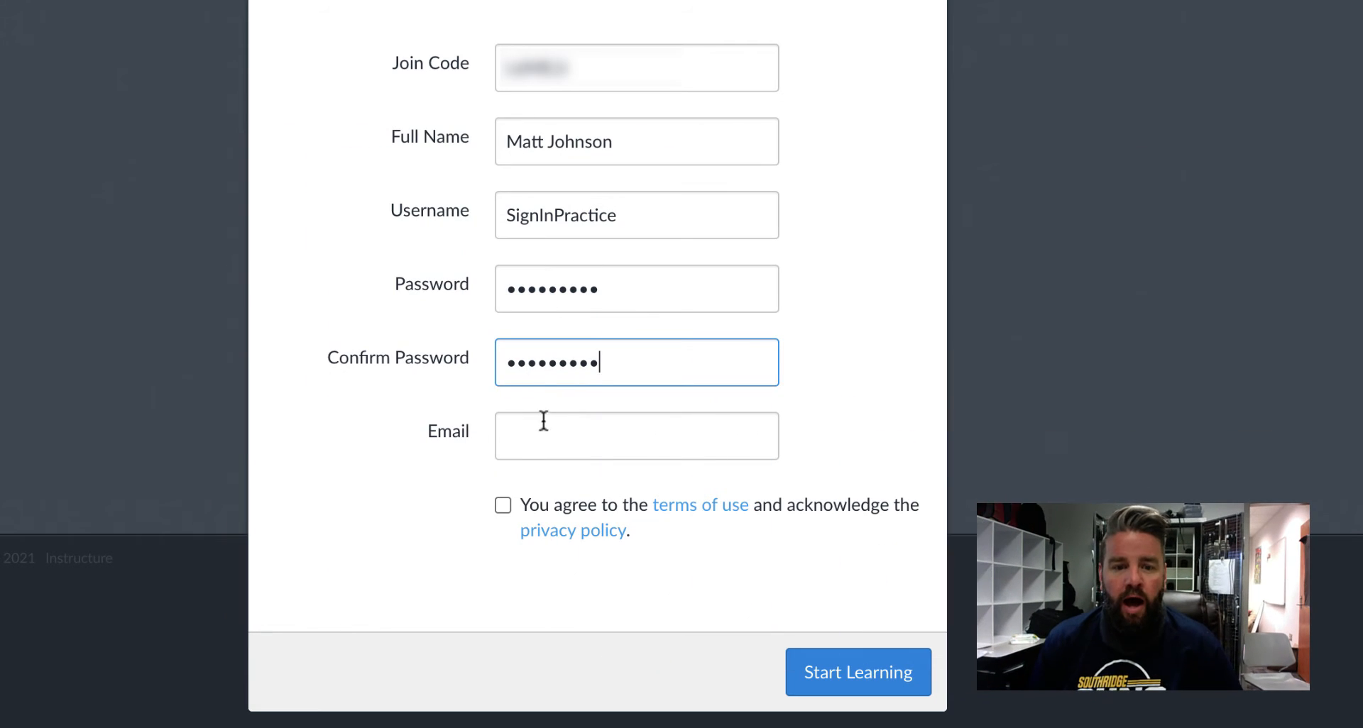
Step: Enter the email address, accept the terms of use and submit via Start Learning
{"action": "left_click", "coordinate": [636, 436]}
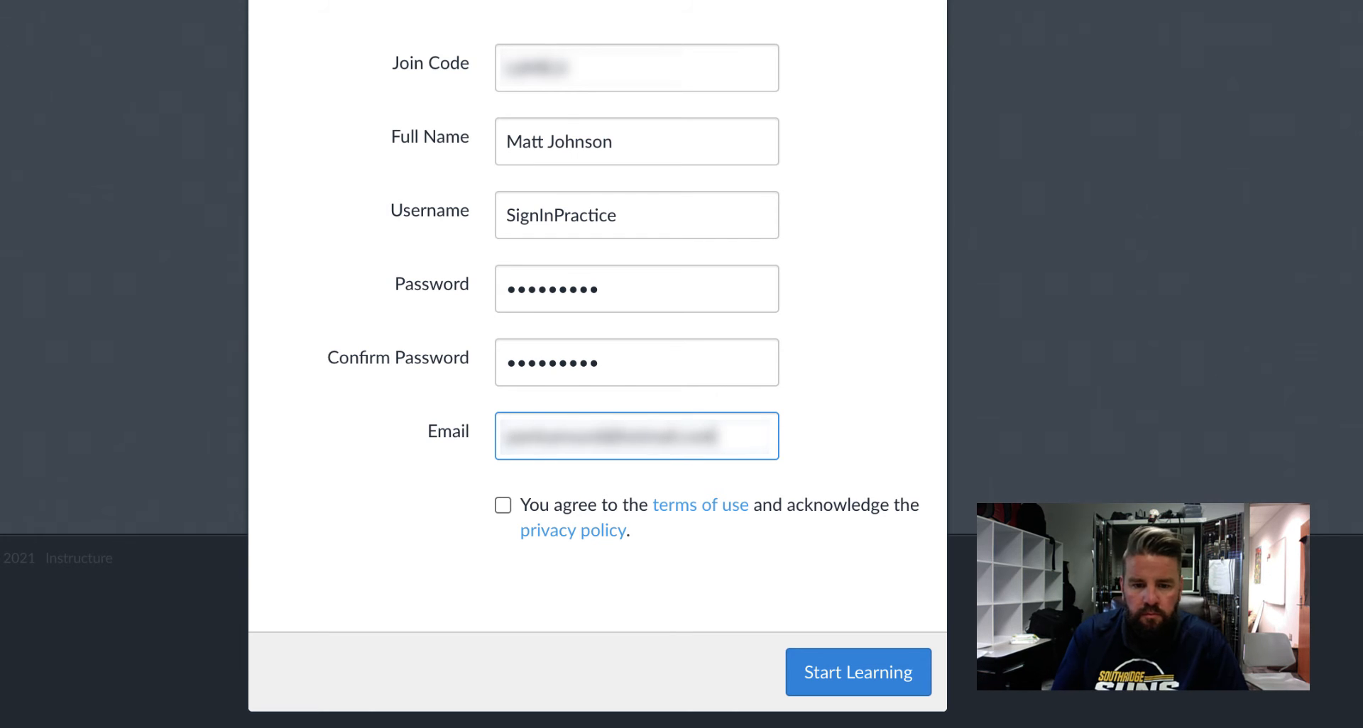
{"action": "left_click", "coordinate": [503, 505]}
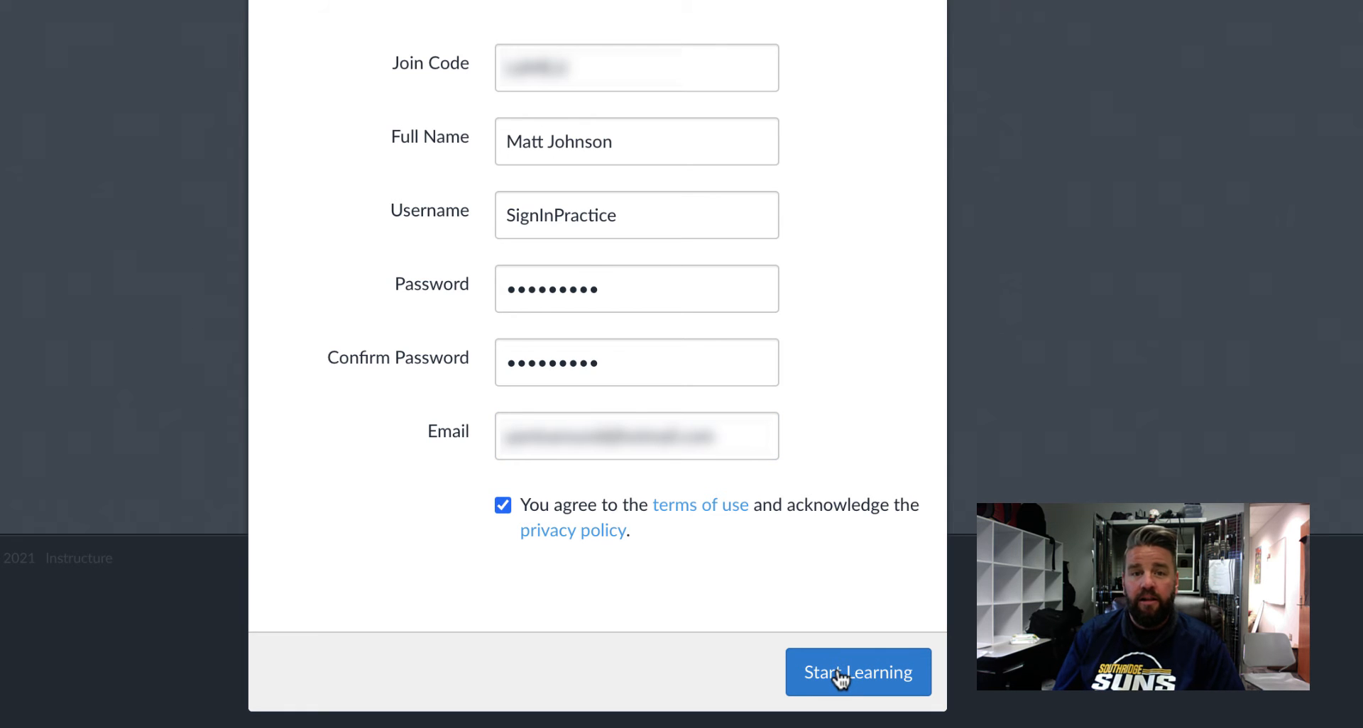
{"action": "left_click", "coordinate": [857, 671]}
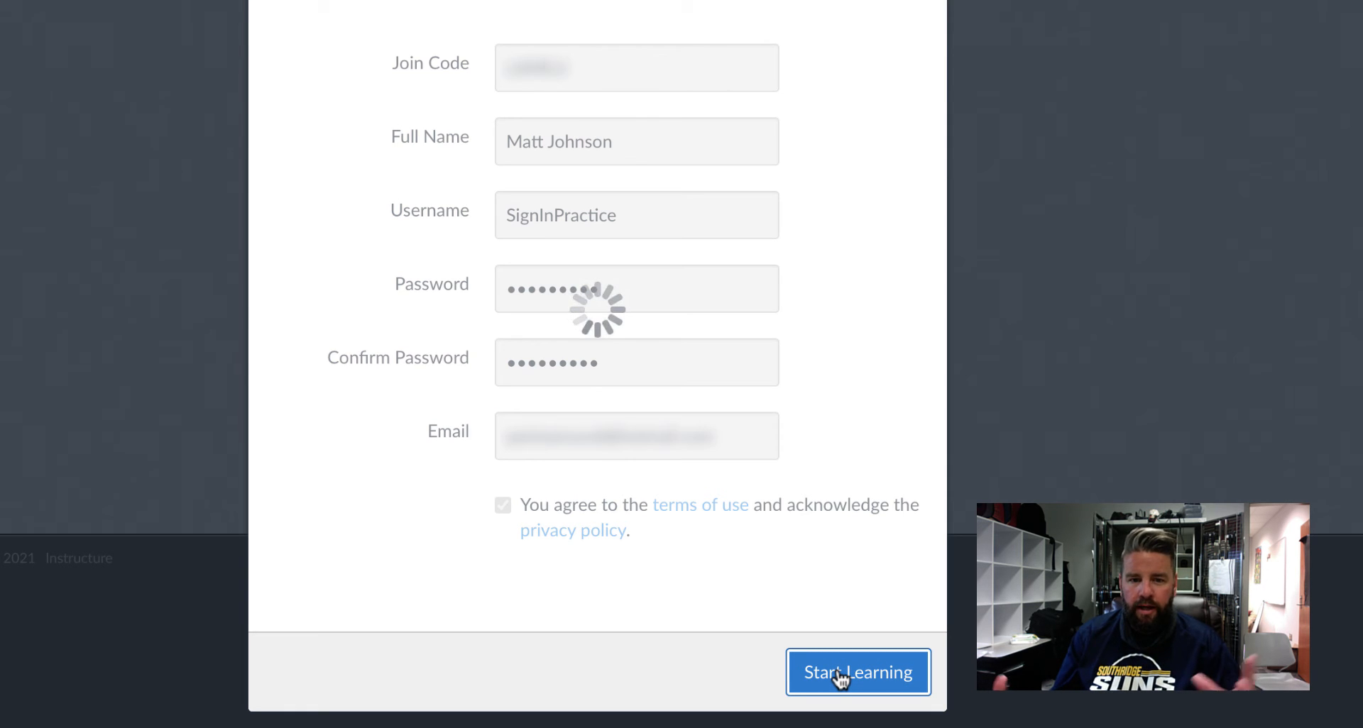
Step: Finish account creation and dismiss the student welcome tour with Not Now
{"action": "left_click", "coordinate": [858, 672]}
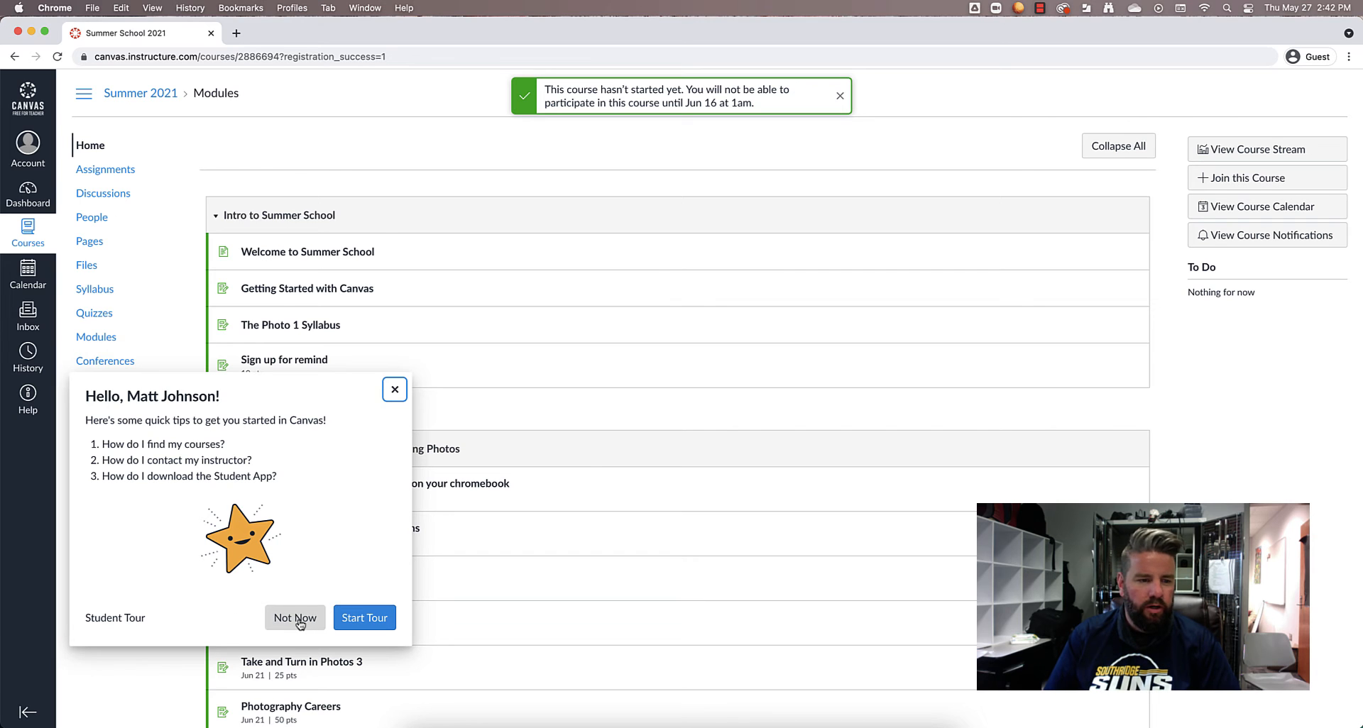
{"action": "left_click", "coordinate": [296, 618]}
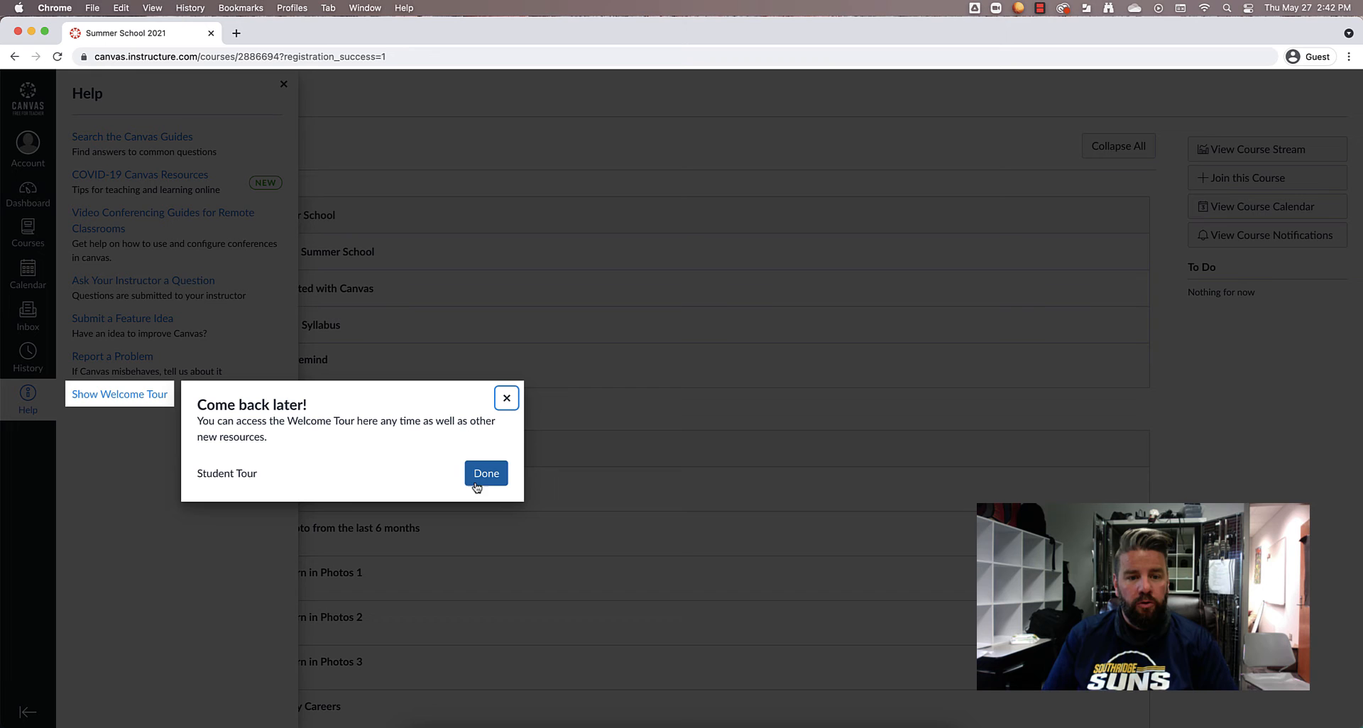
{"action": "left_click", "coordinate": [486, 474]}
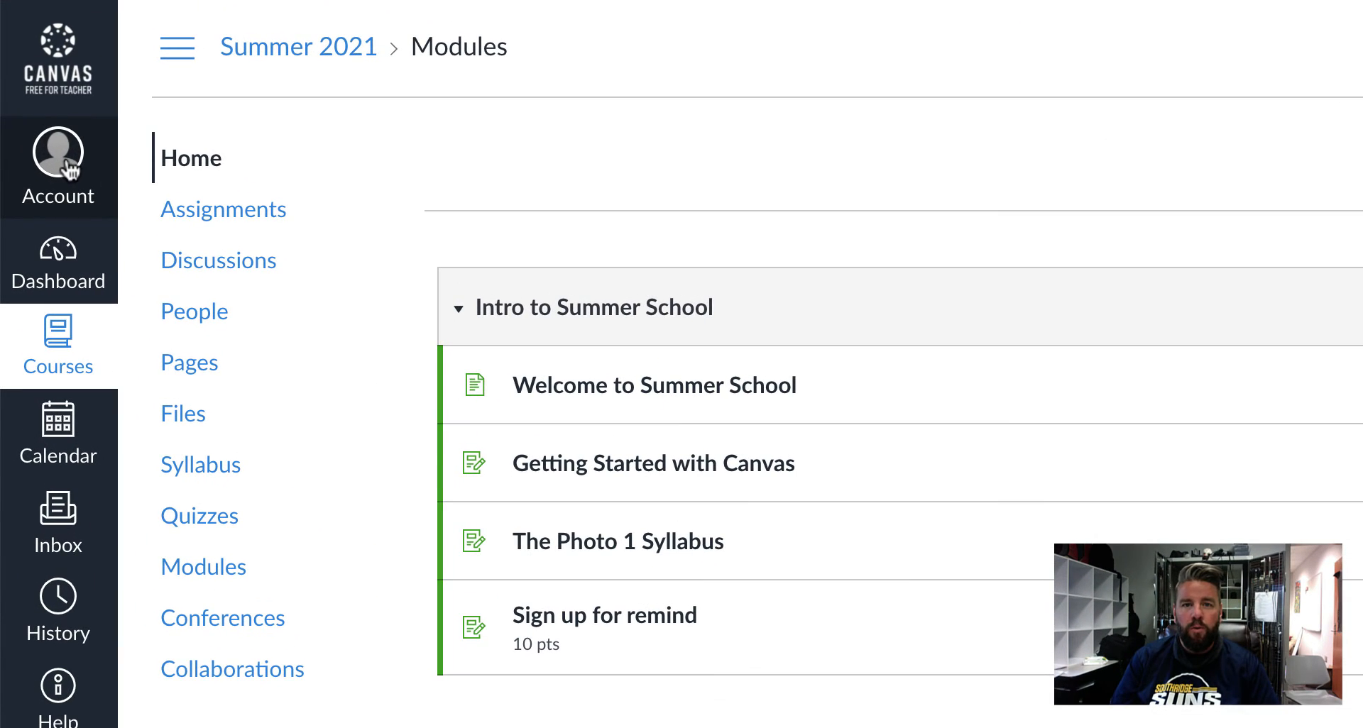
Step: Log out of the new student account from the Account menu
{"action": "left_click", "coordinate": [57, 164]}
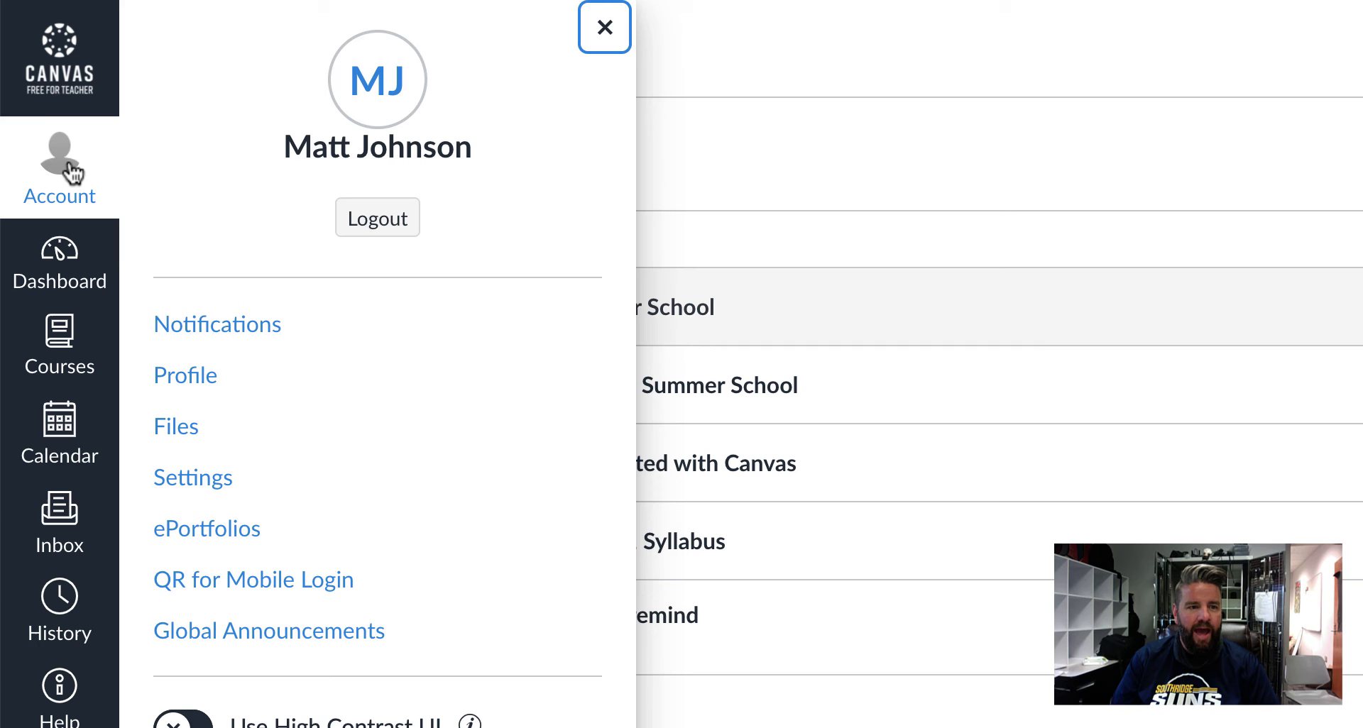
{"action": "left_click", "coordinate": [378, 217]}
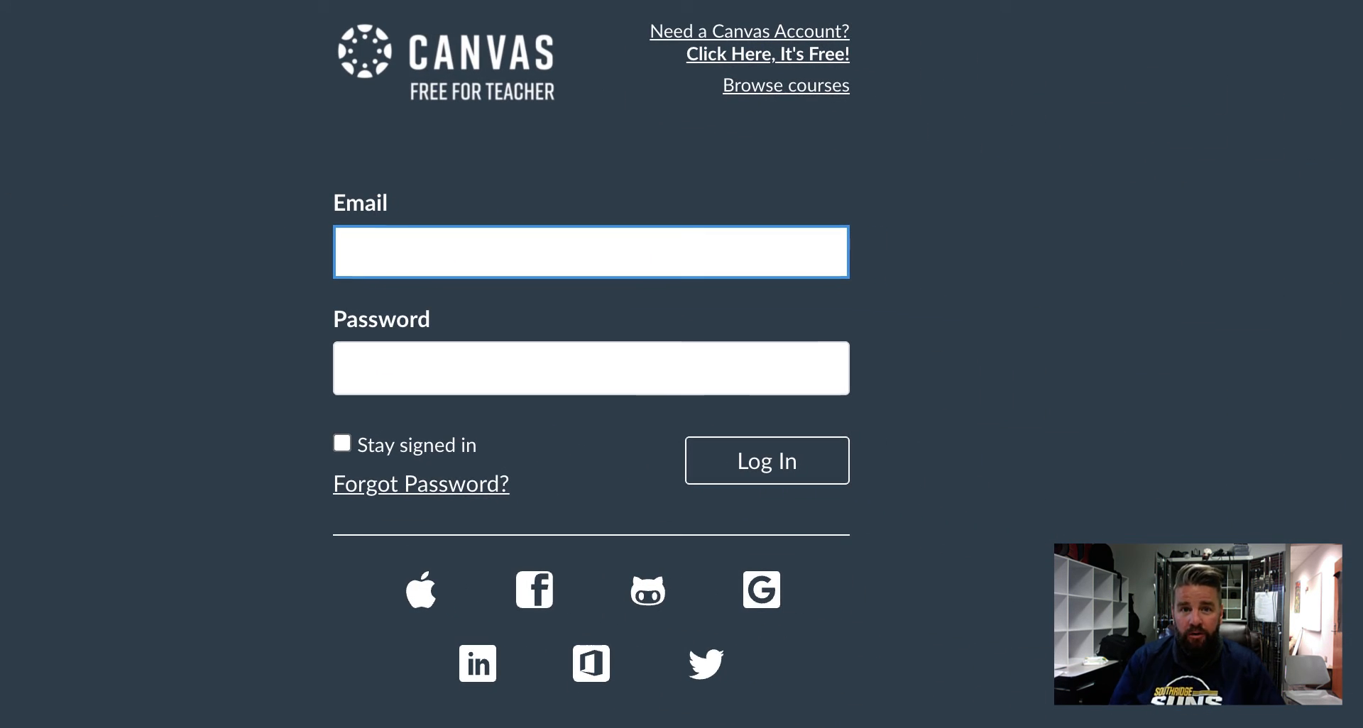
{"action": "mouse_move", "coordinate": [352, 227]}
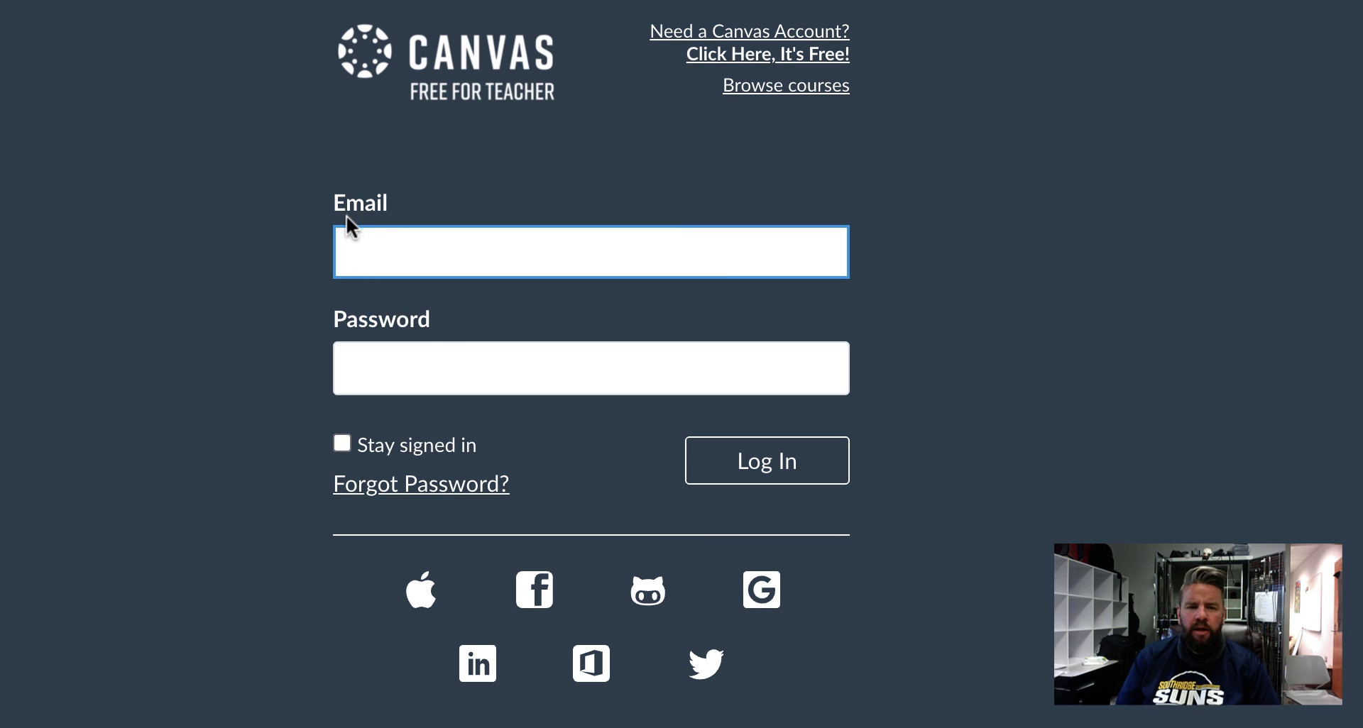
{"action": "mouse_move", "coordinate": [401, 248]}
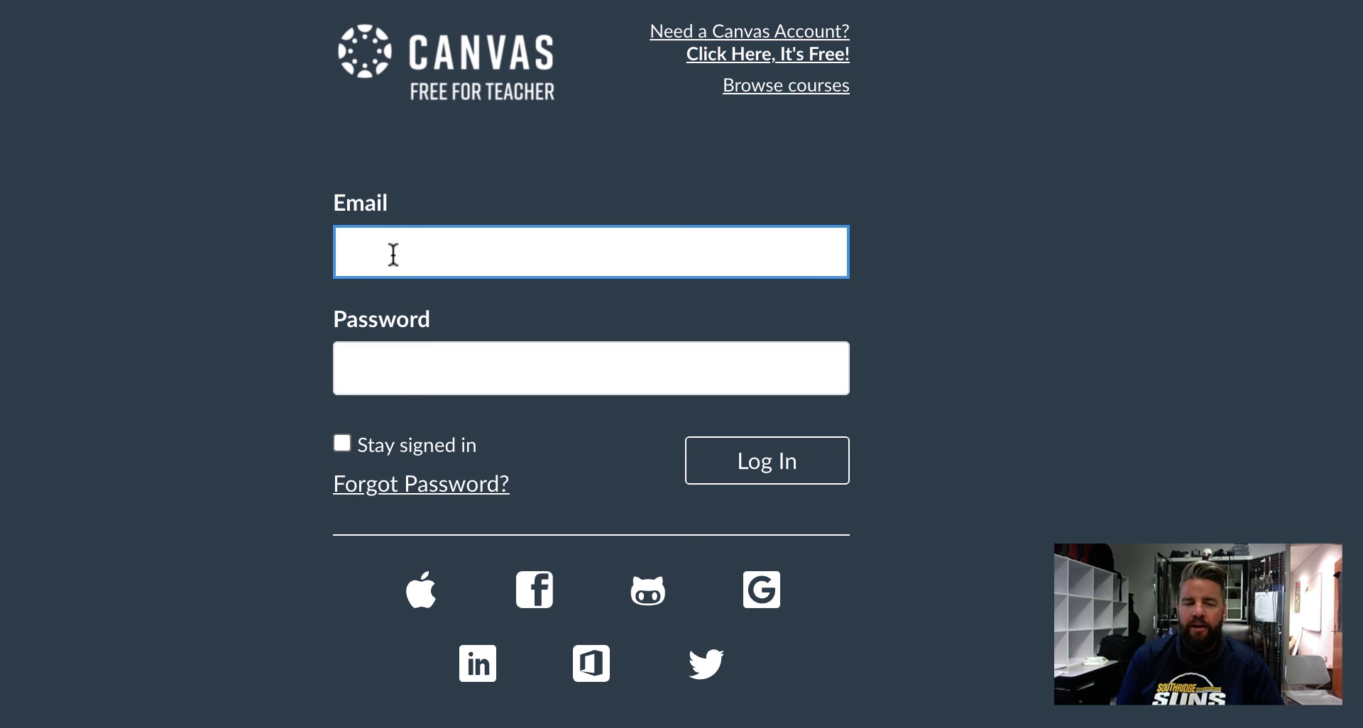
{"action": "mouse_move", "coordinate": [411, 214]}
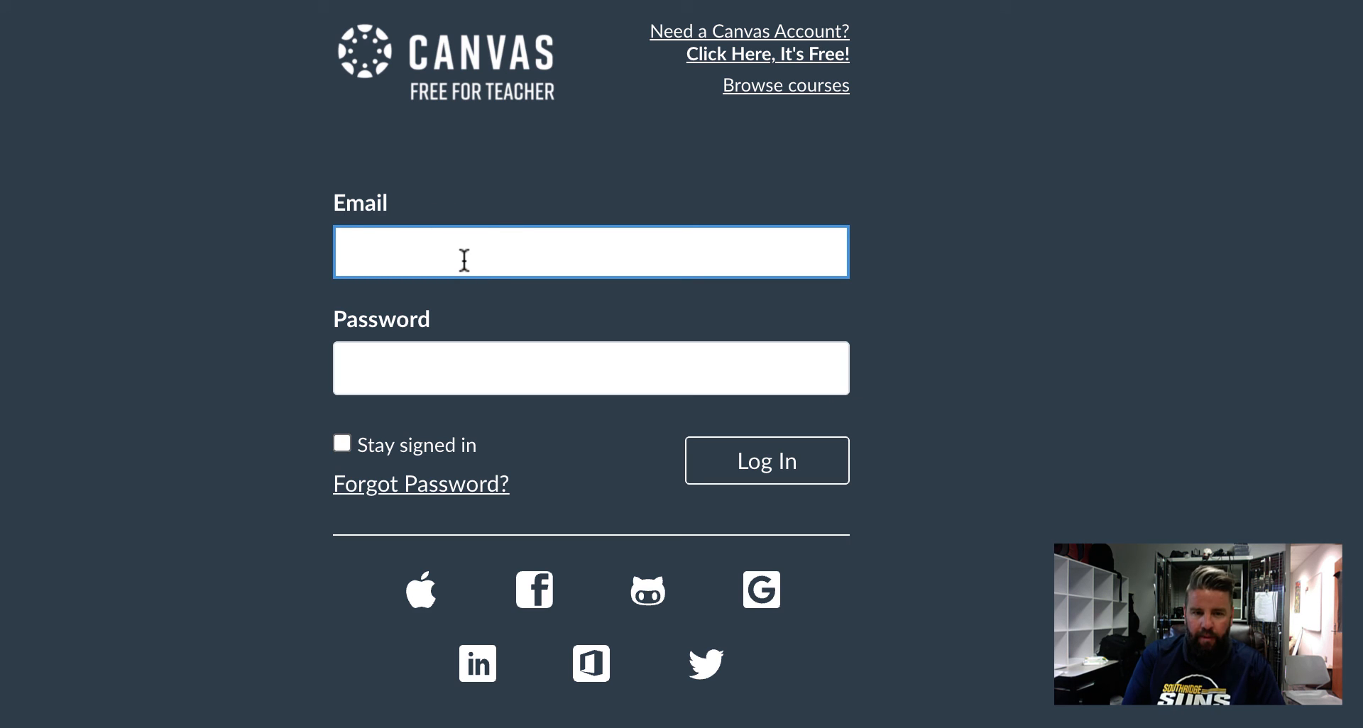
Step: Sign back in with the new username and password, keeping Stay signed in enabled
{"action": "type", "text": "TestSignIn"}
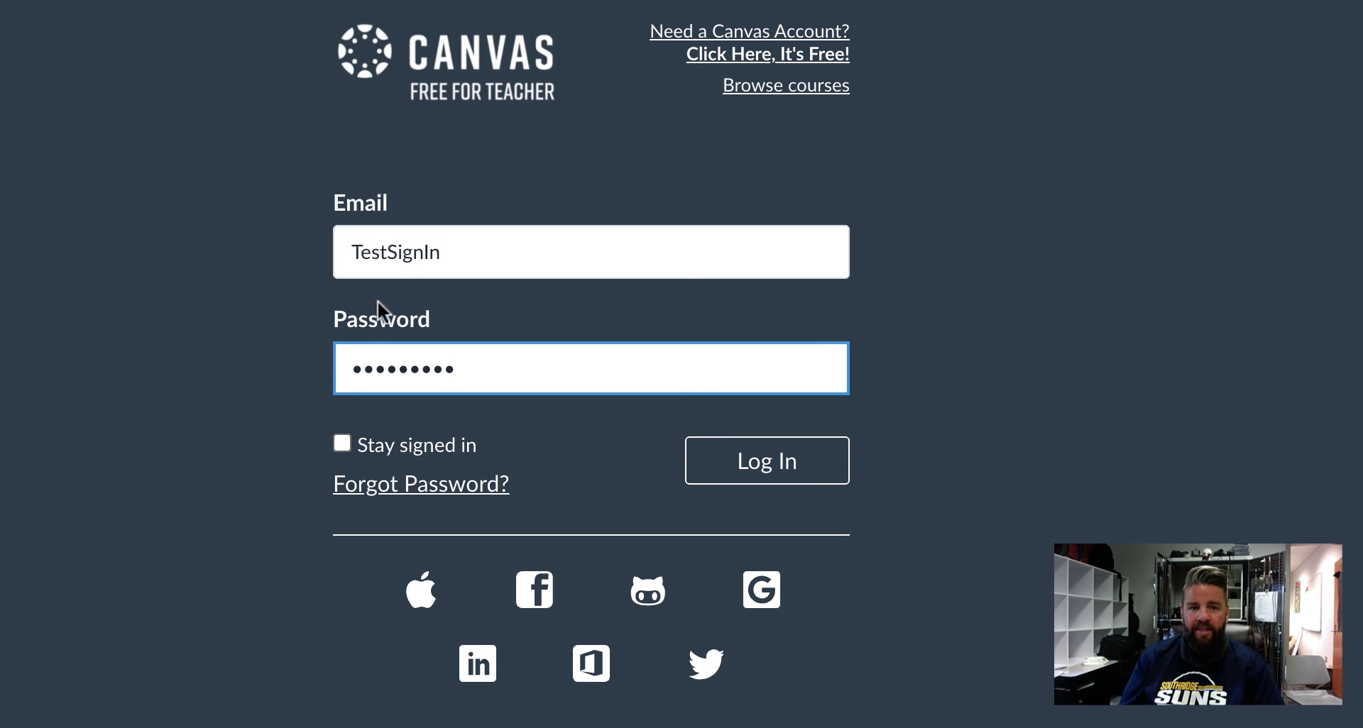
{"action": "left_click", "coordinate": [342, 443]}
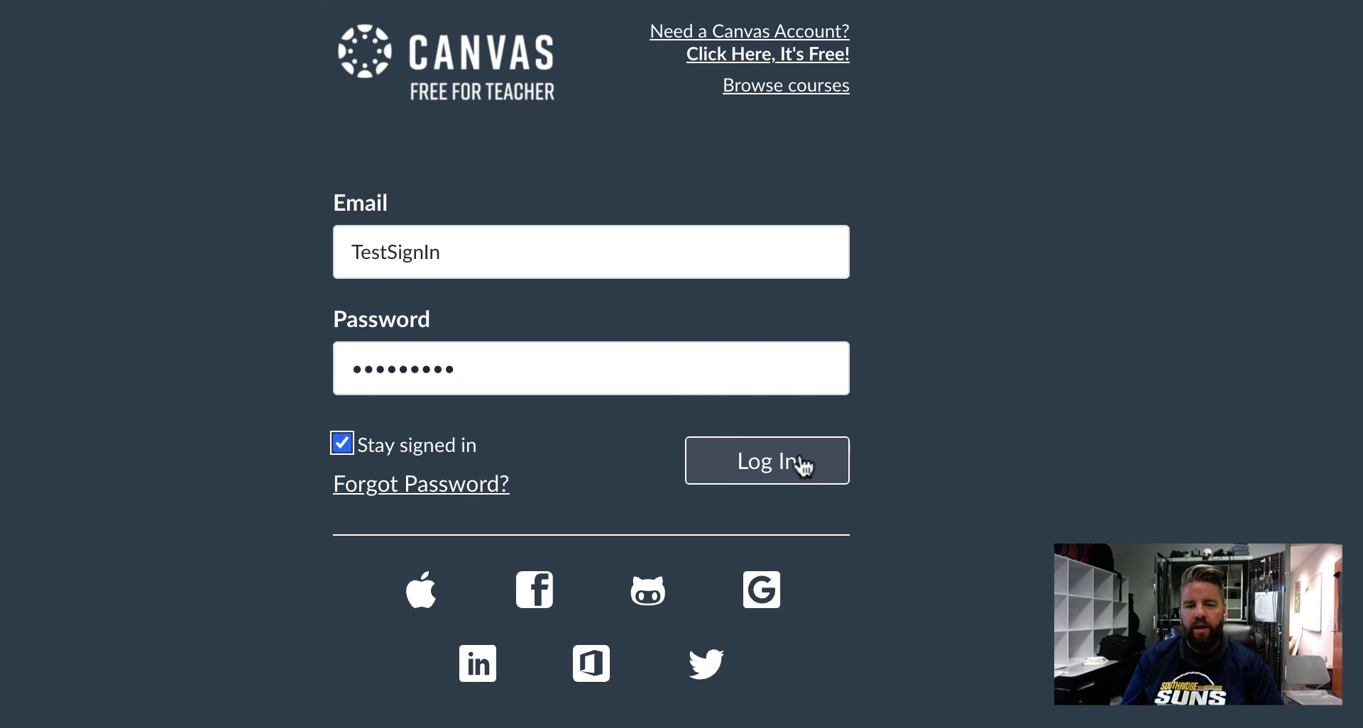
{"action": "left_click", "coordinate": [767, 461]}
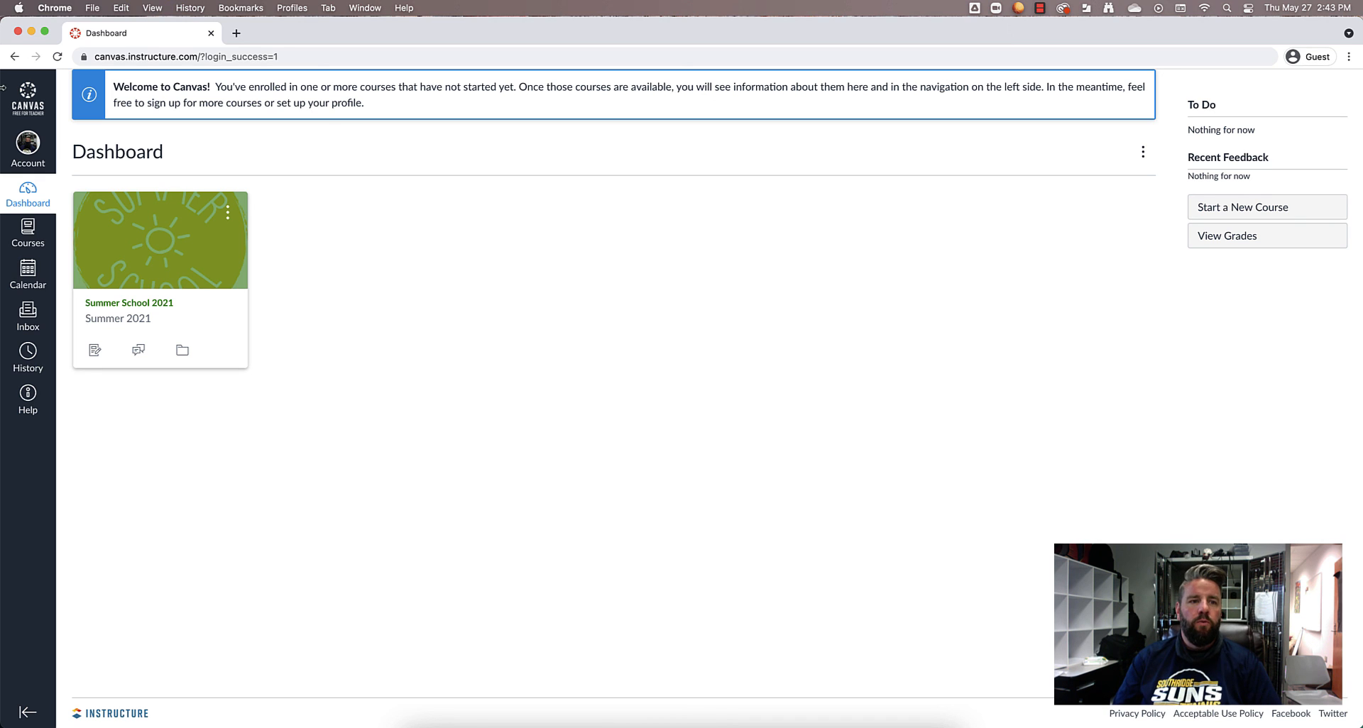
{"action": "mouse_move", "coordinate": [220, 71]}
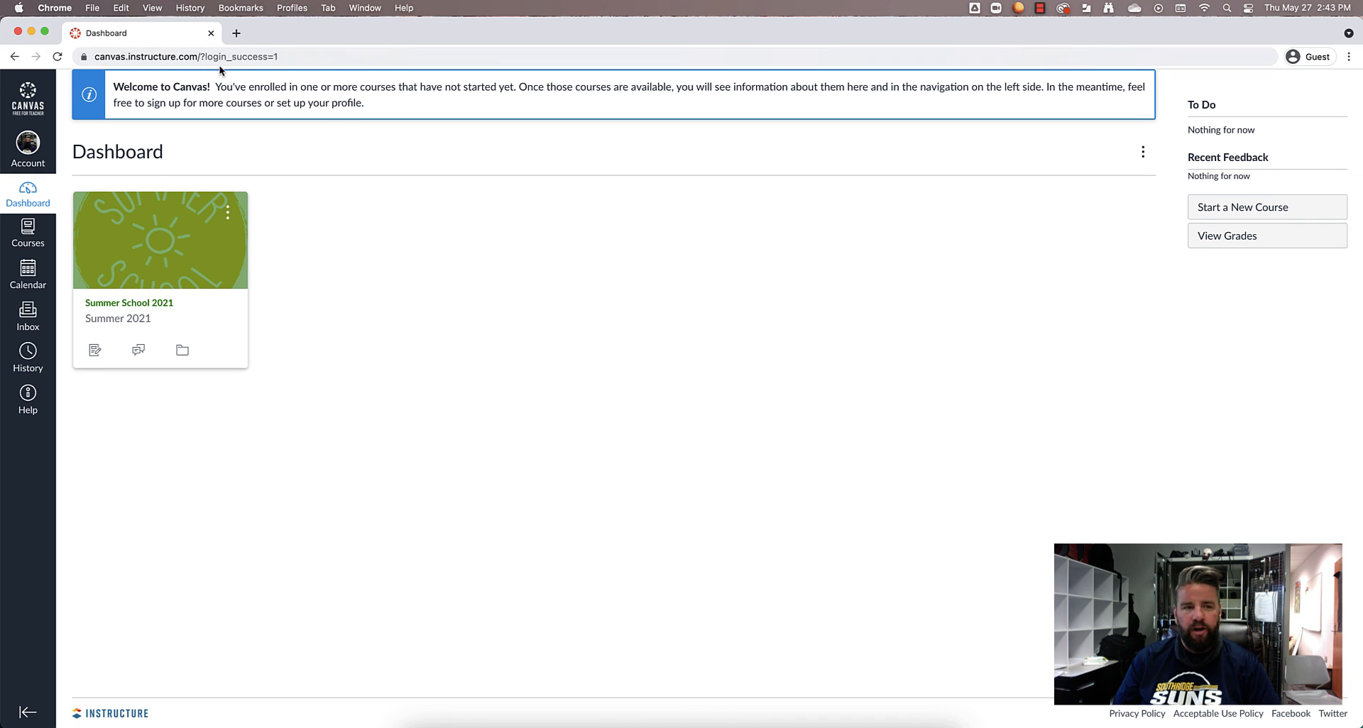